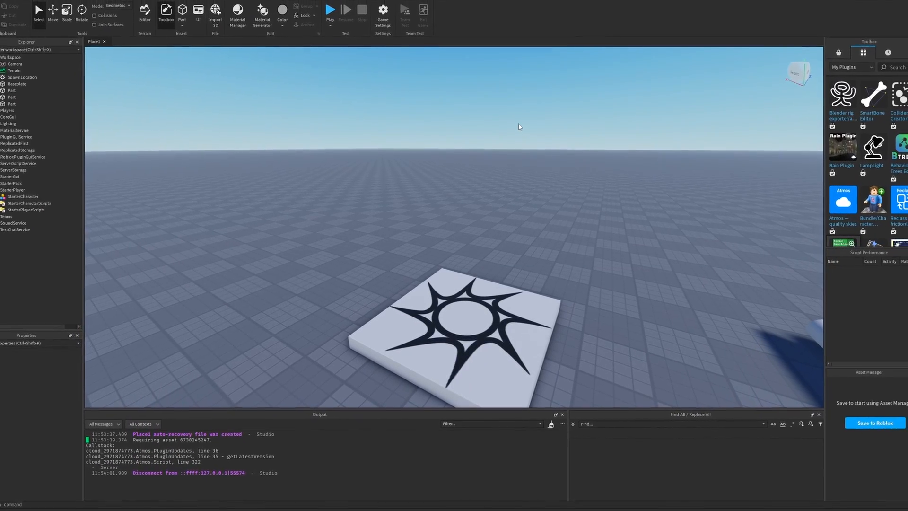
Launch a play test so the slime StarterCharacter spawns near the spawn pad.
{"action": "left_click", "coordinate": [330, 17]}
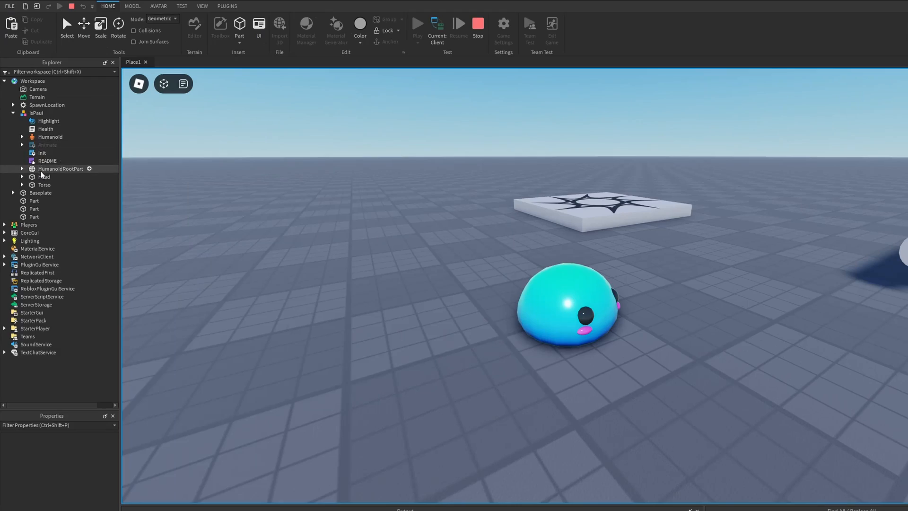
Expand HumanoidRootPart to show RootBone1 and its bones, then stop the test.
{"action": "left_click", "coordinate": [61, 169]}
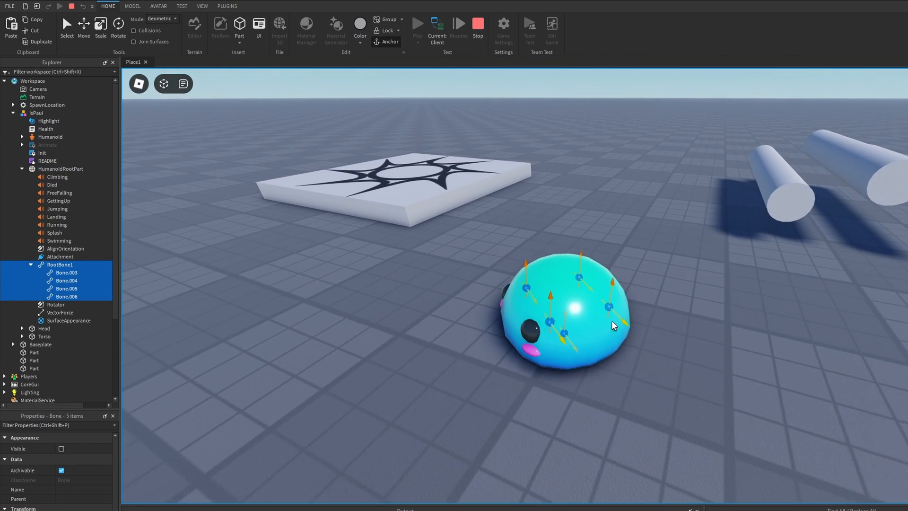
{"action": "left_click", "coordinate": [417, 22]}
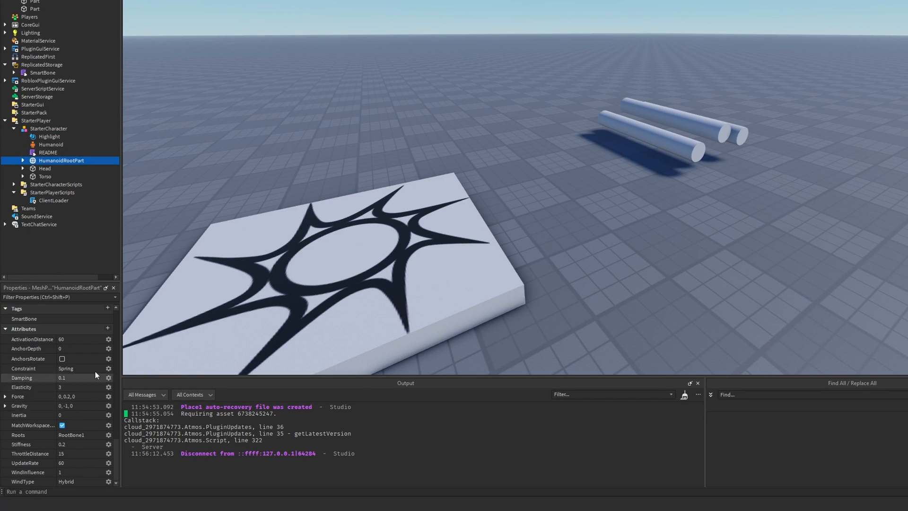
{"action": "scroll", "scroll_direction": "up", "scroll_amount": 3}
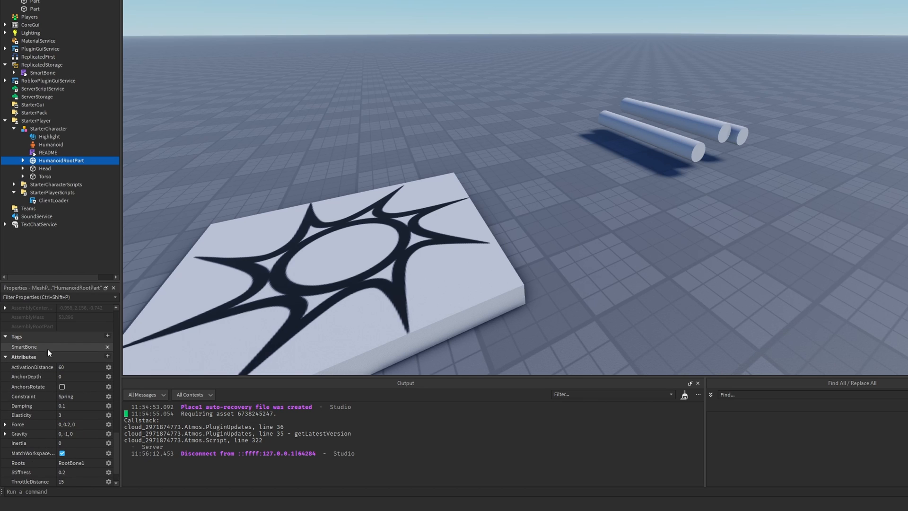
{"action": "scroll", "scroll_direction": "down", "scroll_amount": 3}
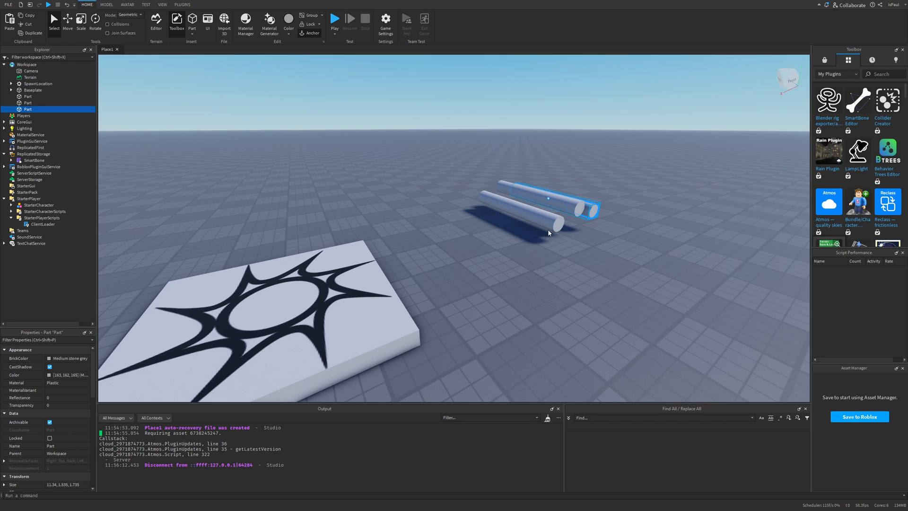
{"action": "left_click", "coordinate": [32, 90]}
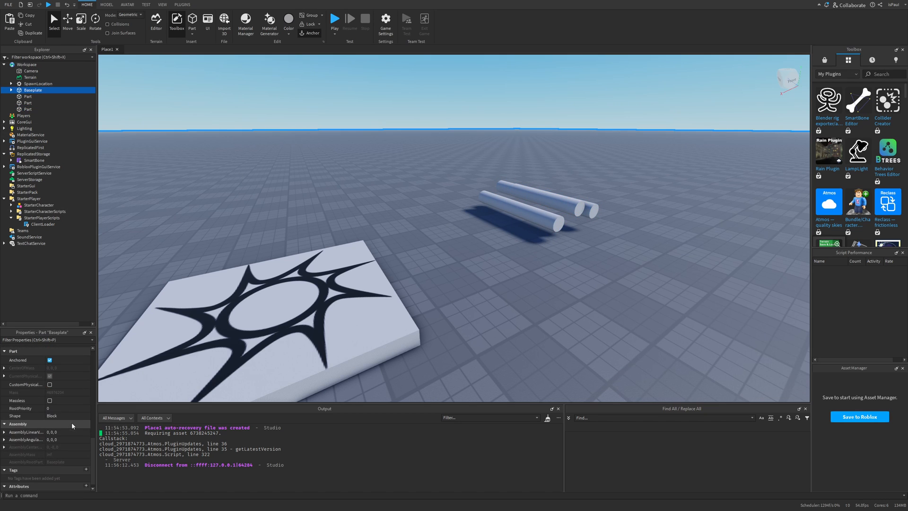
{"action": "left_click", "coordinate": [86, 468]}
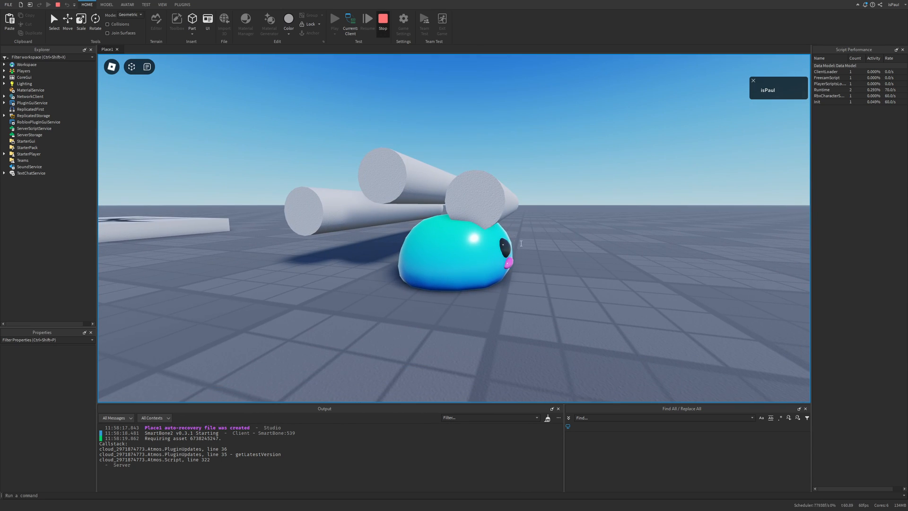
Stop the running play test and start a fresh one with SmartBone running.
{"action": "left_click", "coordinate": [382, 19]}
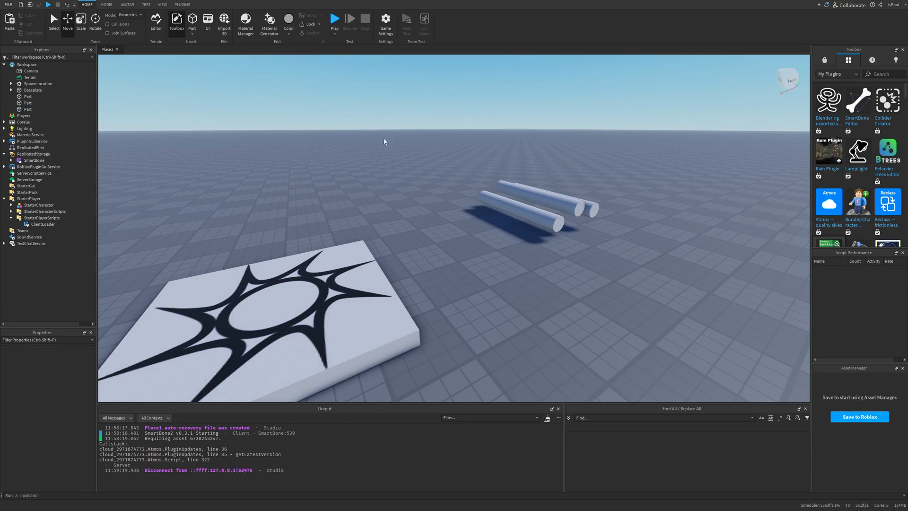
{"action": "left_click", "coordinate": [334, 19]}
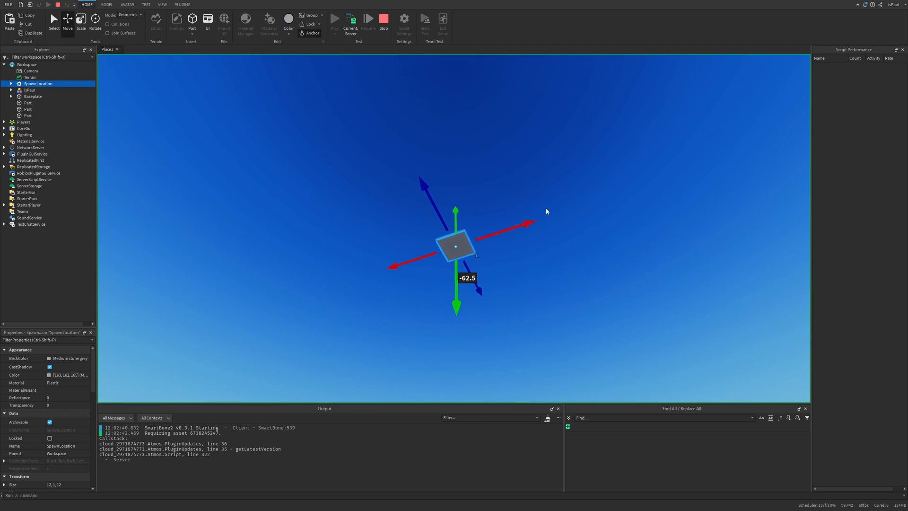
Select the slime model in server view and switch back to the Client view.
{"action": "left_click", "coordinate": [29, 90]}
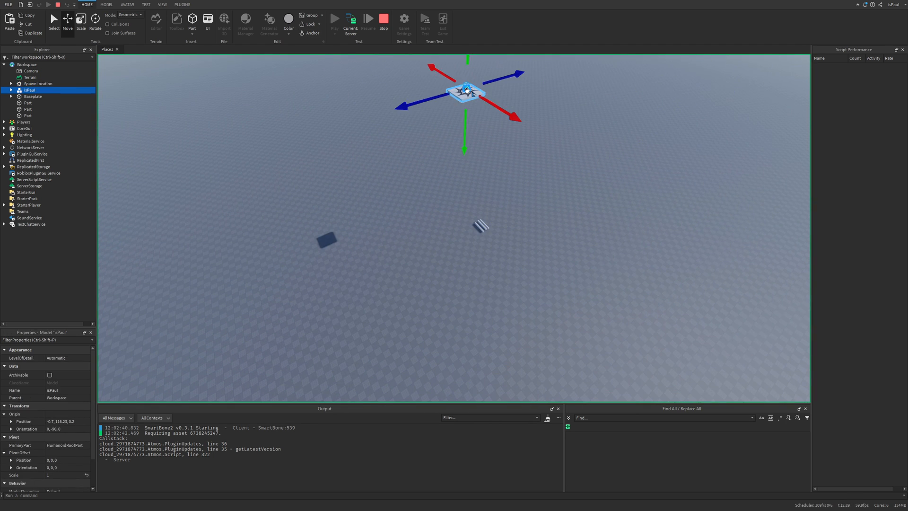
{"action": "left_click", "coordinate": [334, 20]}
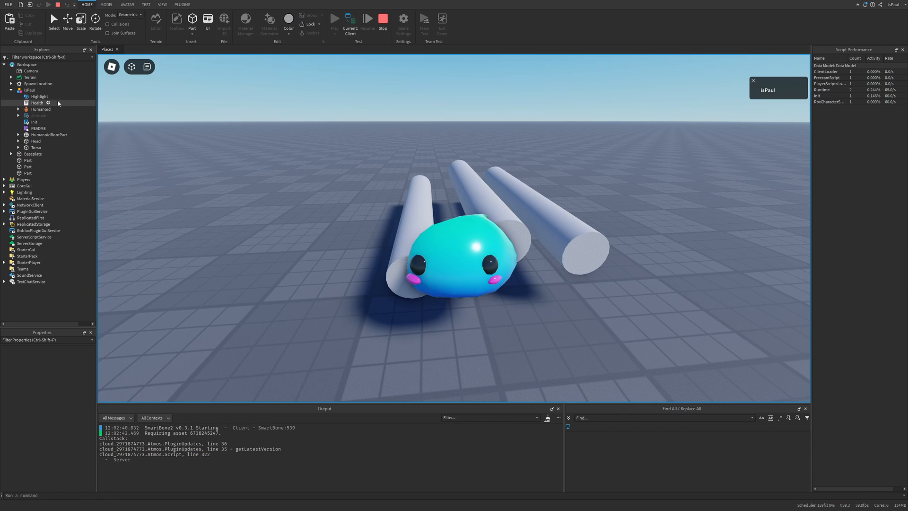
Bring up the slime's Init LocalScript and read through its jump and movement settings.
{"action": "double_click", "coordinate": [34, 122]}
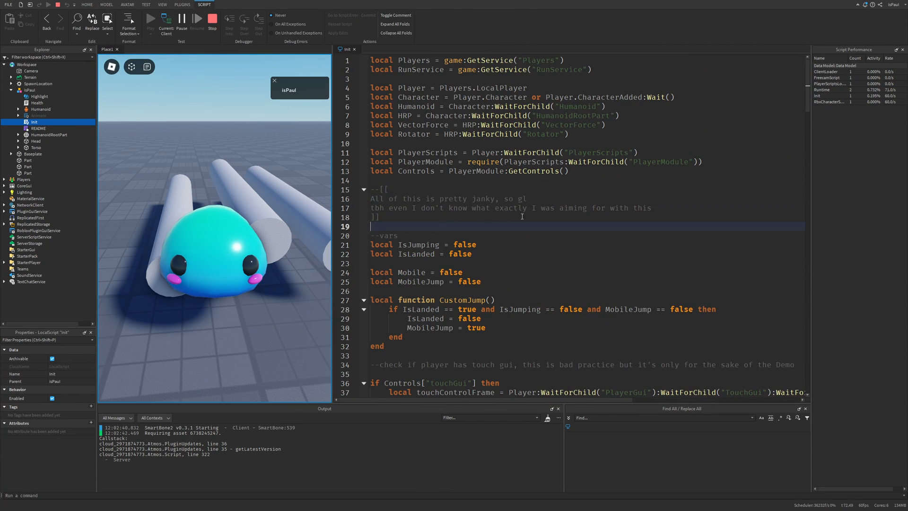
{"action": "scroll", "scroll_direction": "down", "scroll_amount": 3}
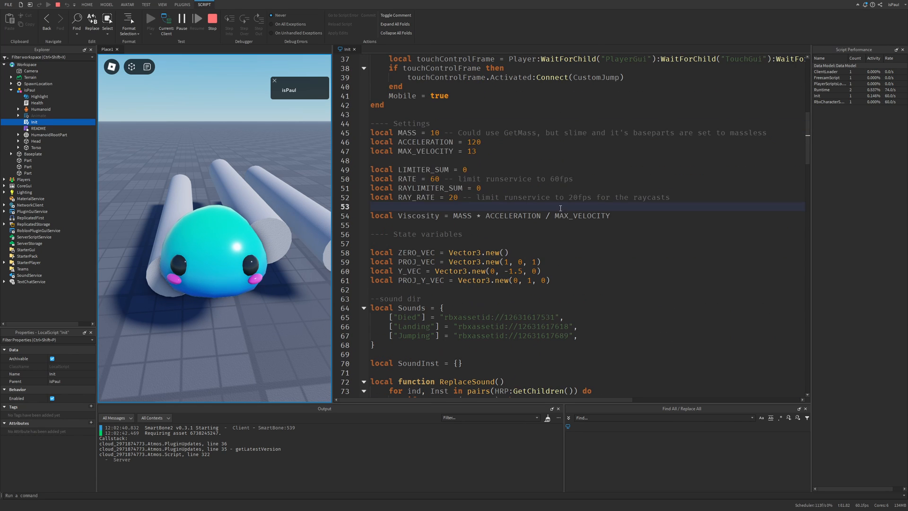
{"action": "scroll", "scroll_direction": "down", "scroll_amount": 3}
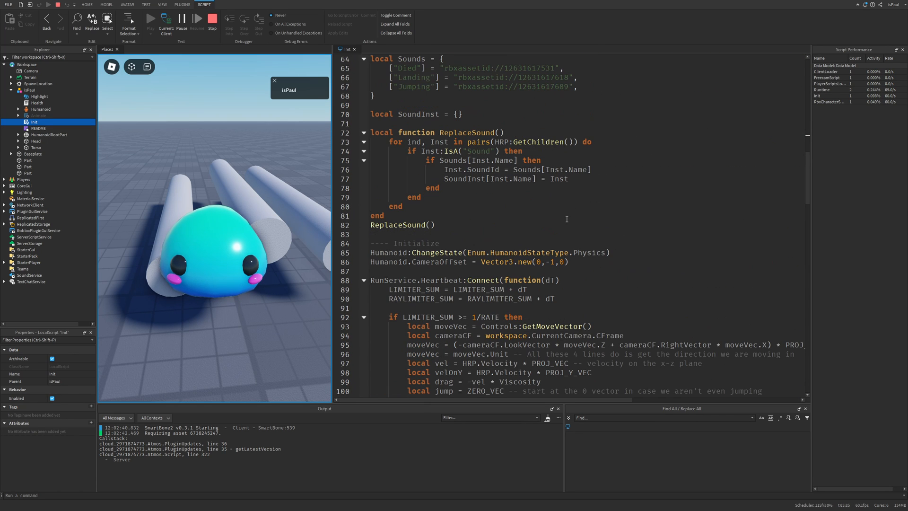
{"action": "scroll", "scroll_direction": "down", "scroll_amount": 3}
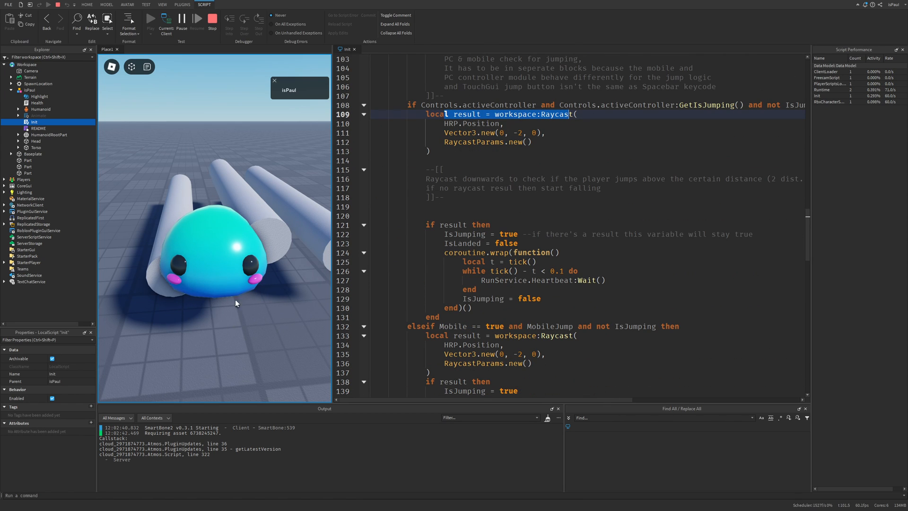
{"action": "scroll", "scroll_direction": "down", "scroll_amount": 3}
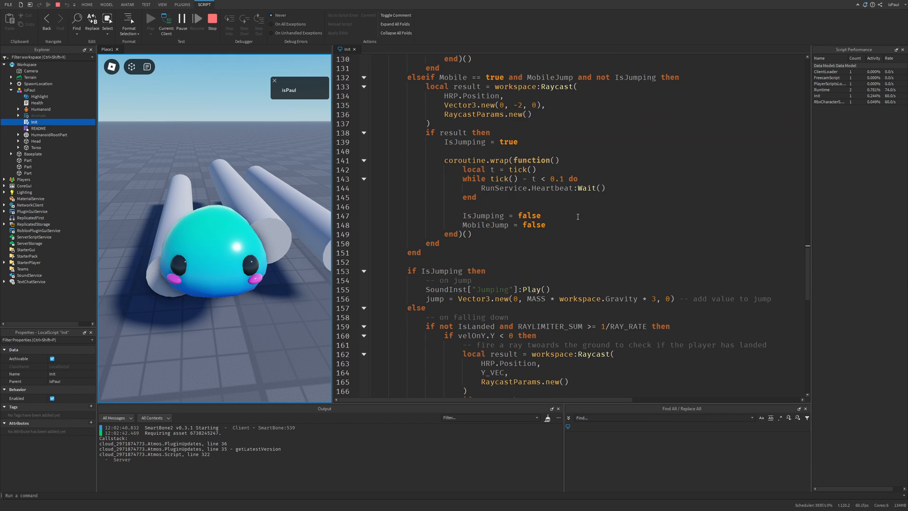
{"action": "scroll", "scroll_direction": "down", "scroll_amount": 3}
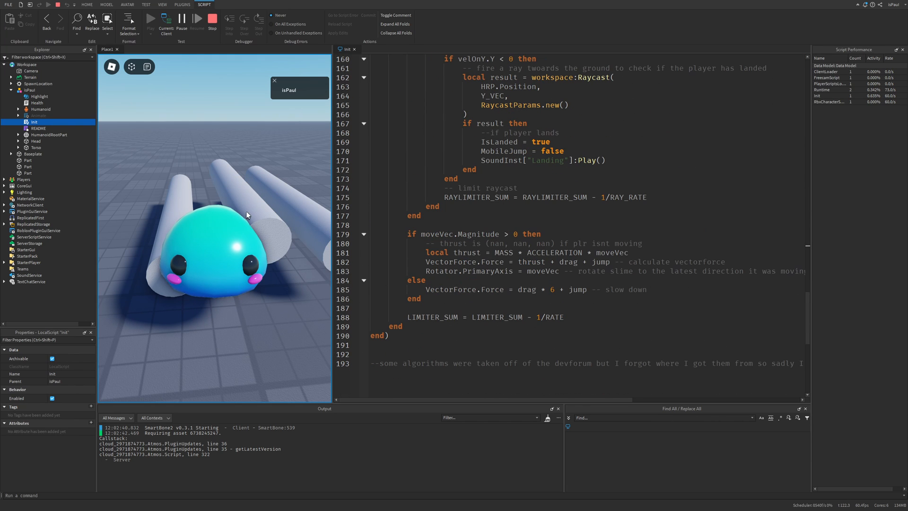
{"action": "mouse_move", "coordinate": [221, 233]}
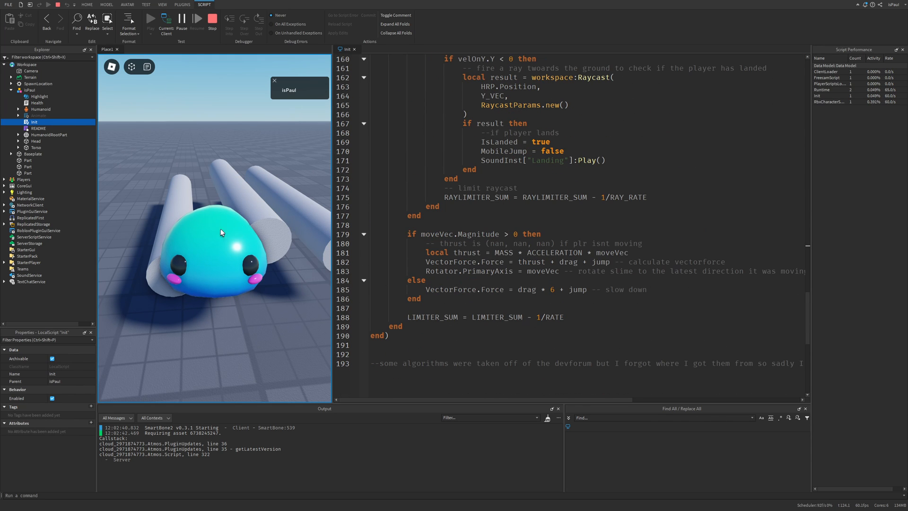
{"action": "scroll", "scroll_direction": "up", "scroll_amount": 3}
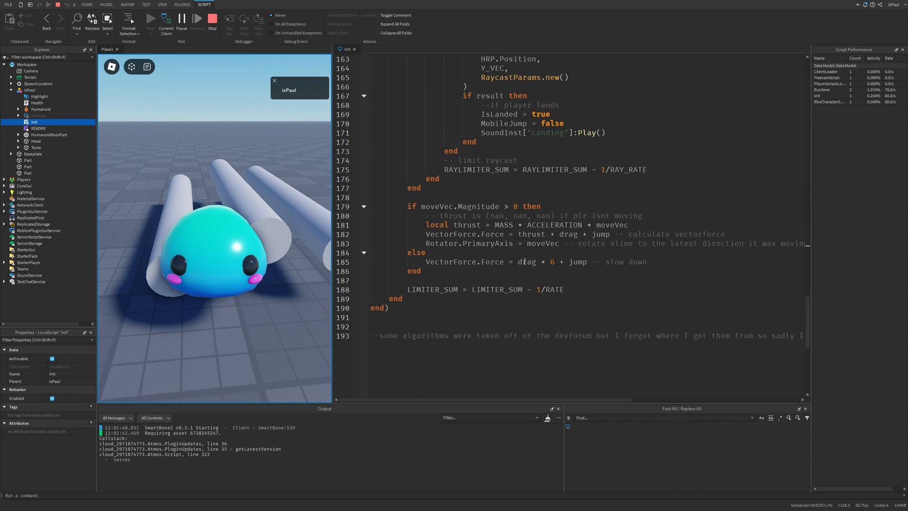
Select the VectorForce under HumanoidRootPart and stop the test.
{"action": "left_click", "coordinate": [48, 224]}
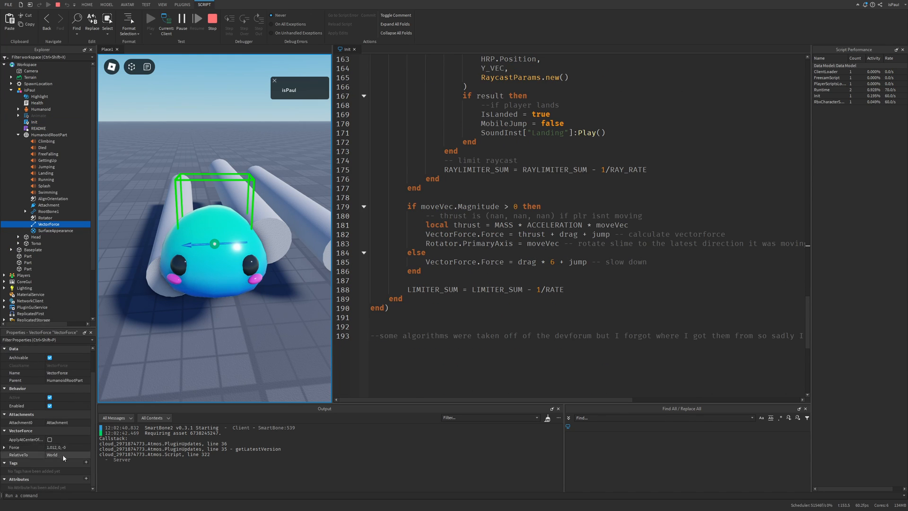
{"action": "left_click", "coordinate": [45, 217]}
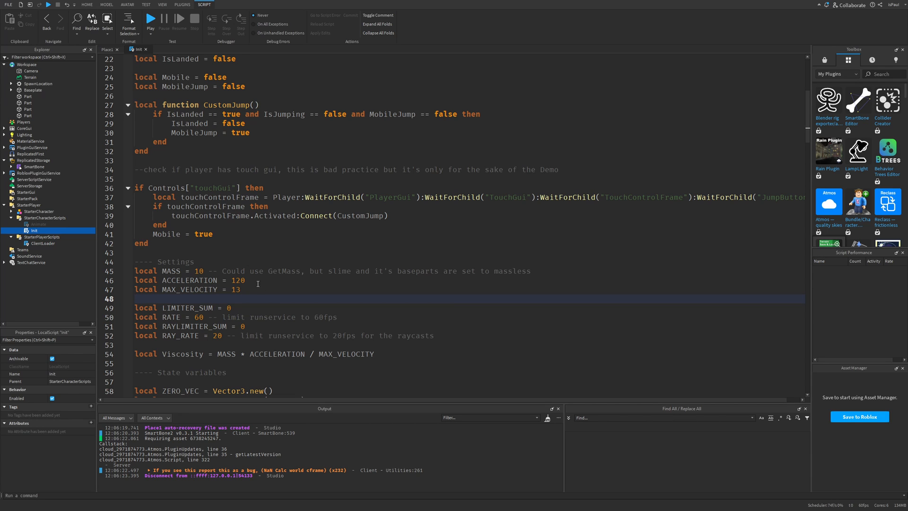
Select the upright wall Part and give it a SmartBone tag.
{"action": "scroll", "scroll_direction": "down", "scroll_amount": 3}
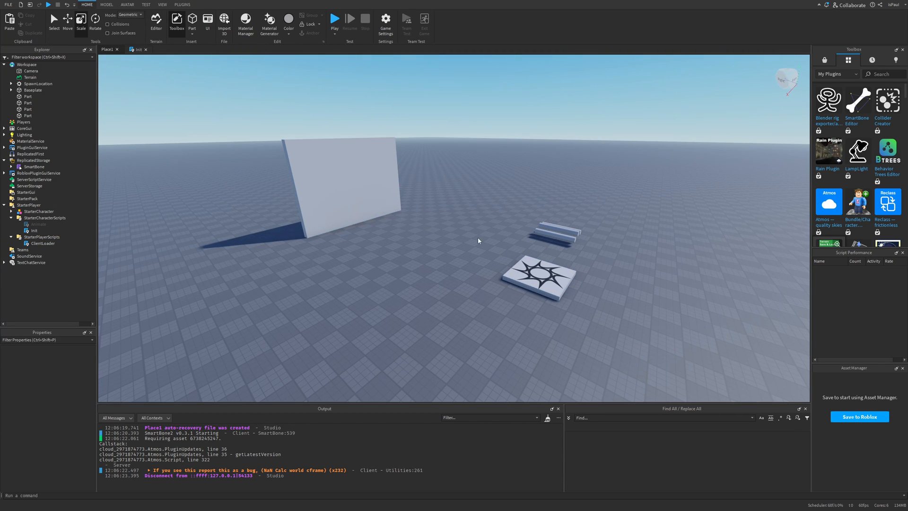
{"action": "left_click", "coordinate": [339, 180]}
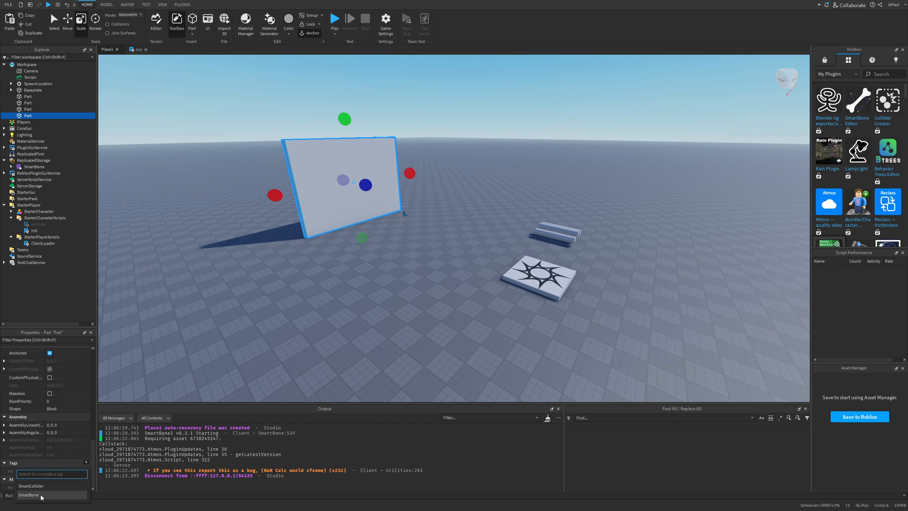
{"action": "left_click", "coordinate": [335, 19]}
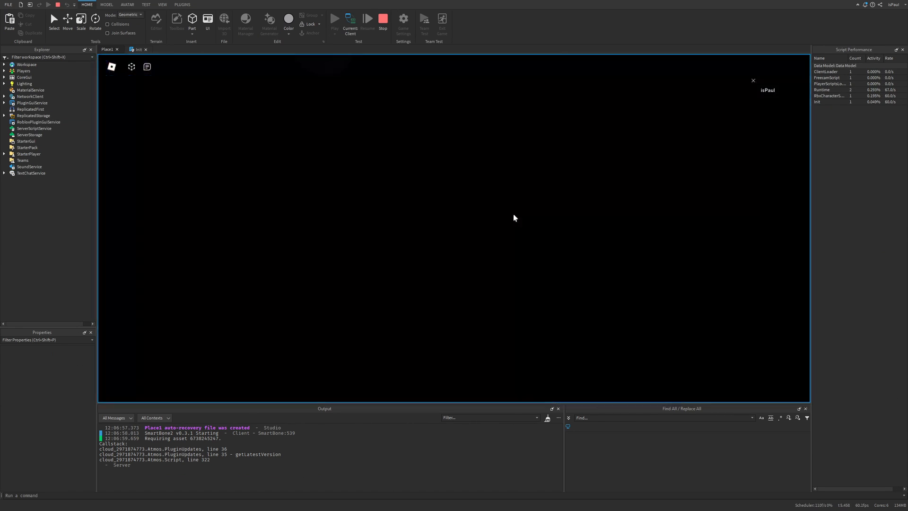
End the test run and edit the Init script's velocity settings (MAX_VELOCITY 130, ACCELERATION 120).
{"action": "left_click", "coordinate": [382, 19]}
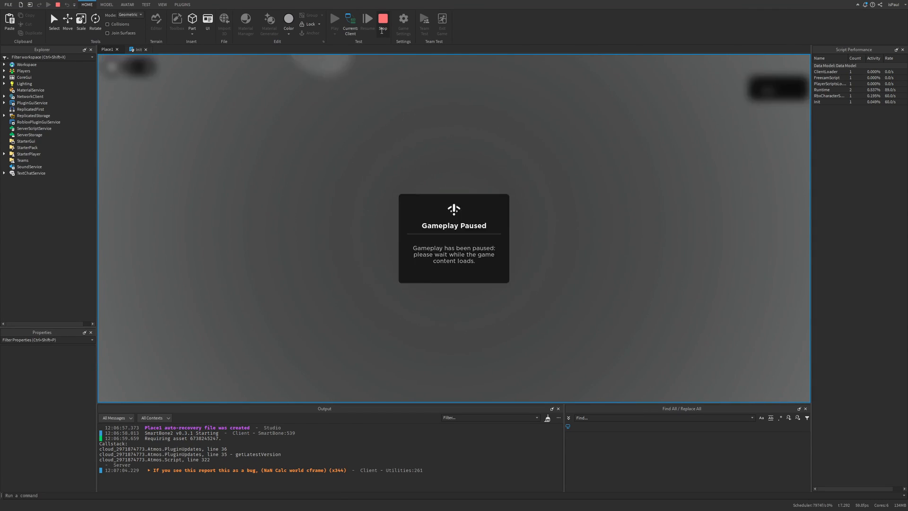
{"action": "left_click", "coordinate": [382, 19]}
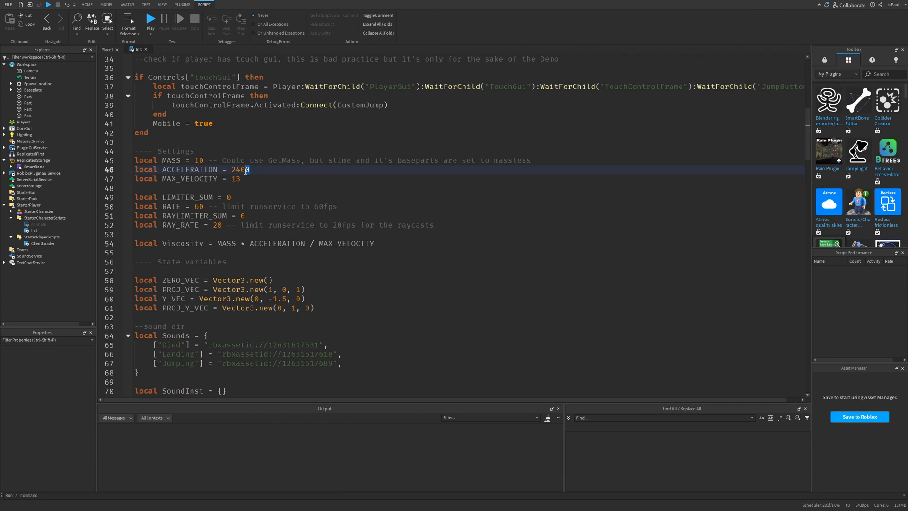
{"action": "type", "text": "120"}
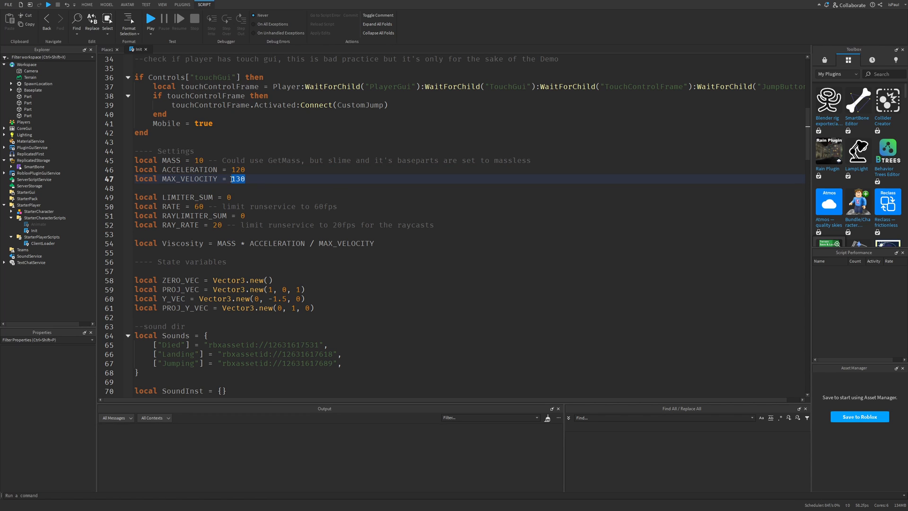
Run a play test and drive the faster slime around the star-patterned baseplate.
{"action": "left_click", "coordinate": [150, 19]}
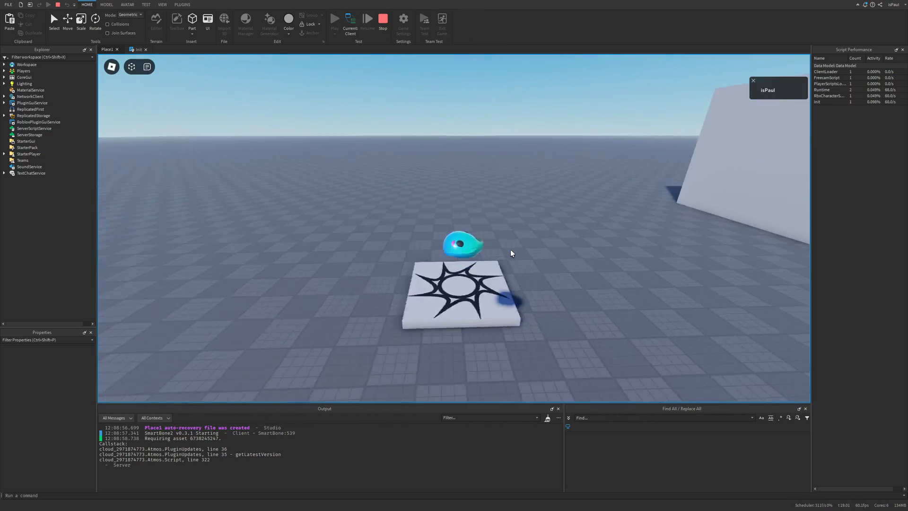
{"action": "left_click", "coordinate": [334, 19]}
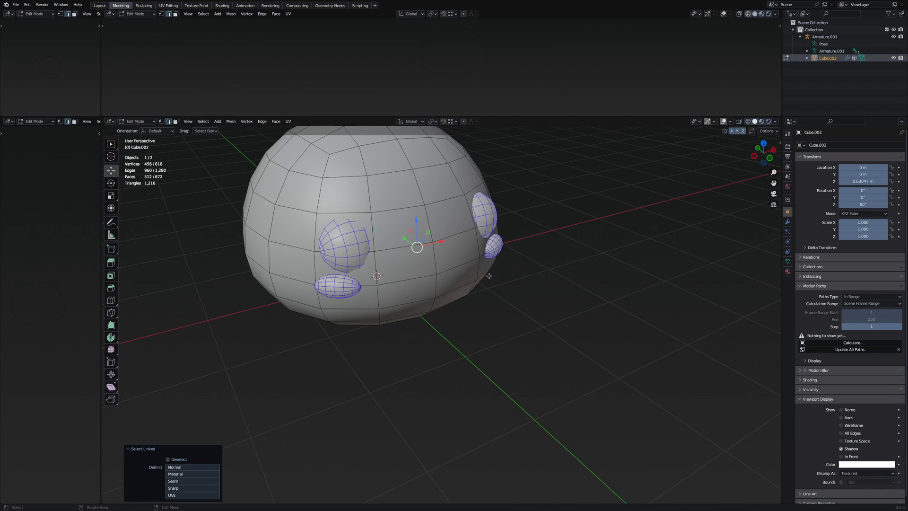
Add a new cube beside the slime and smooth it with a Subdivision Surface modifier.
{"action": "left_click", "coordinate": [774, 121]}
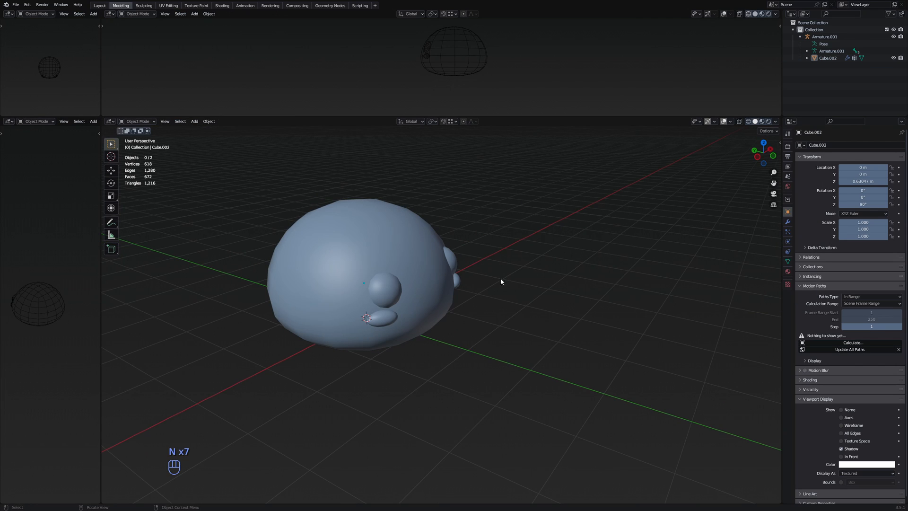
{"action": "key", "text": "shift+a"}
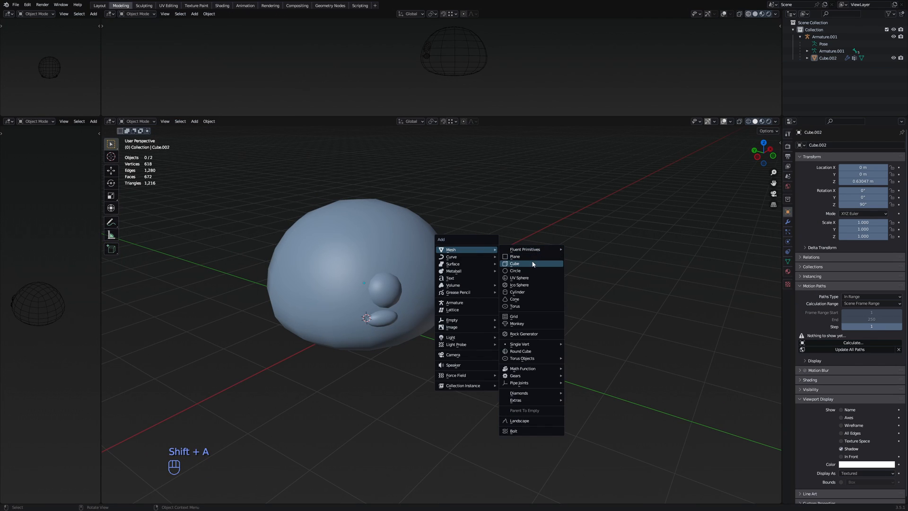
{"action": "left_click", "coordinate": [513, 264]}
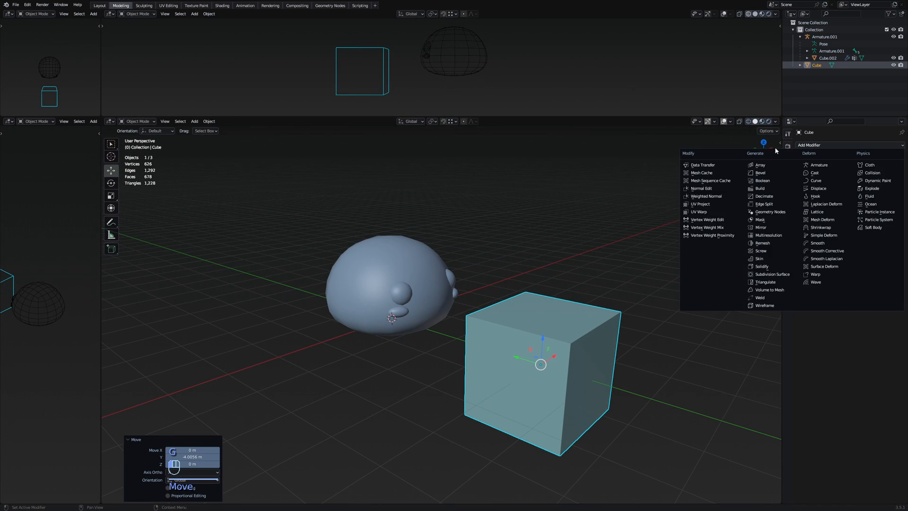
{"action": "mouse_move", "coordinate": [772, 274]}
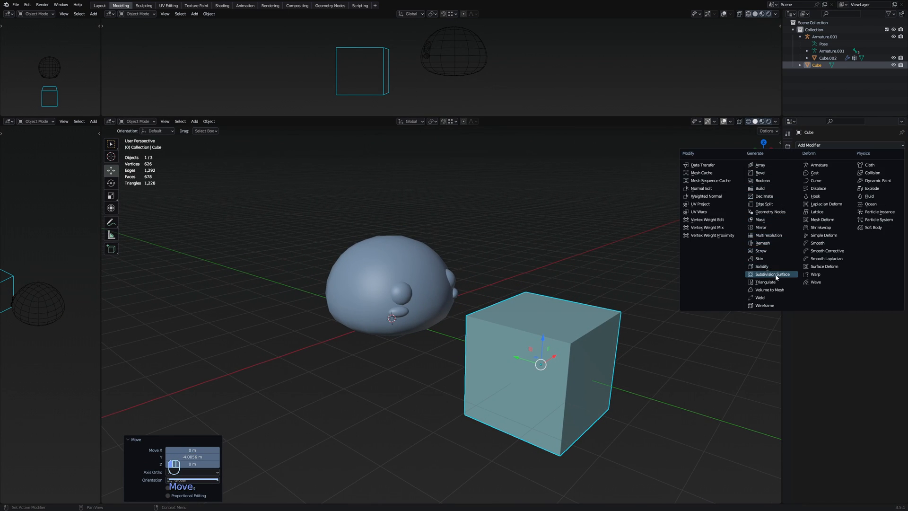
{"action": "left_click", "coordinate": [772, 273]}
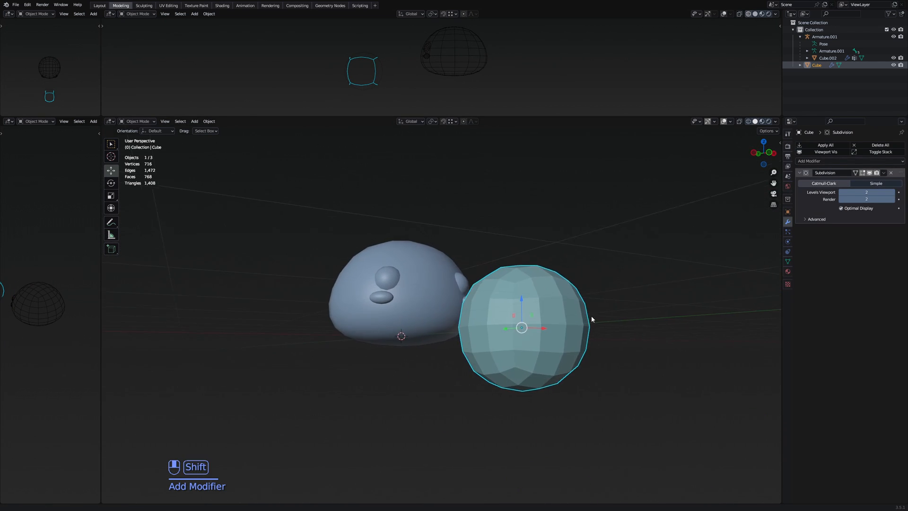
In Edit Mode, scale up the cube's bottom face to widen it into a flat-based dome.
{"action": "key", "text": "Tab"}
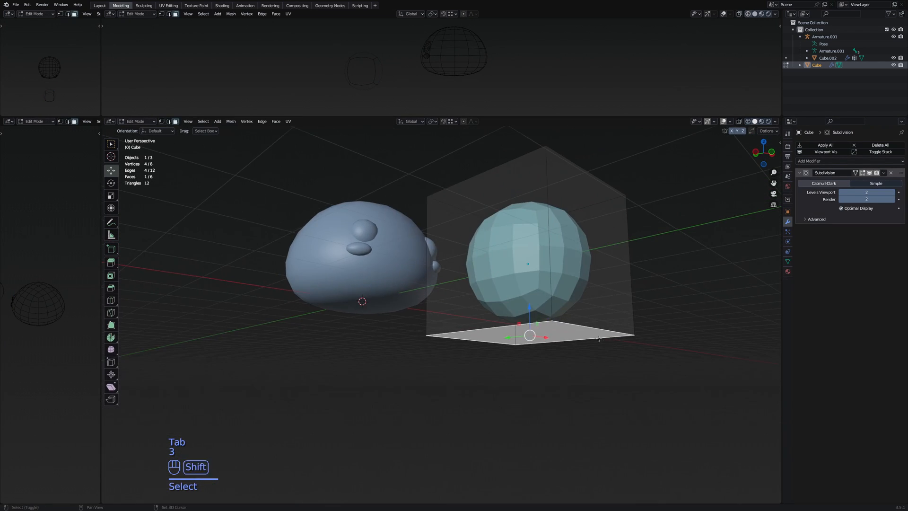
{"action": "key", "text": "s"}
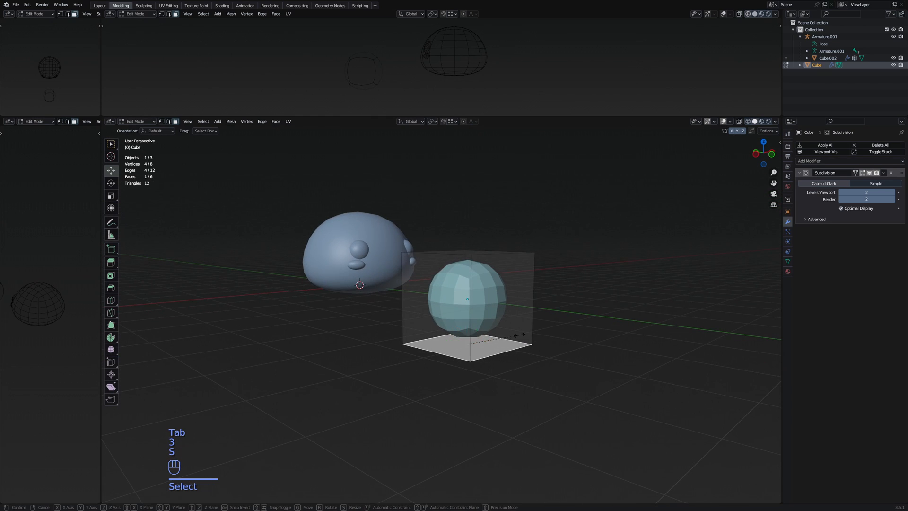
{"action": "key", "text": "s"}
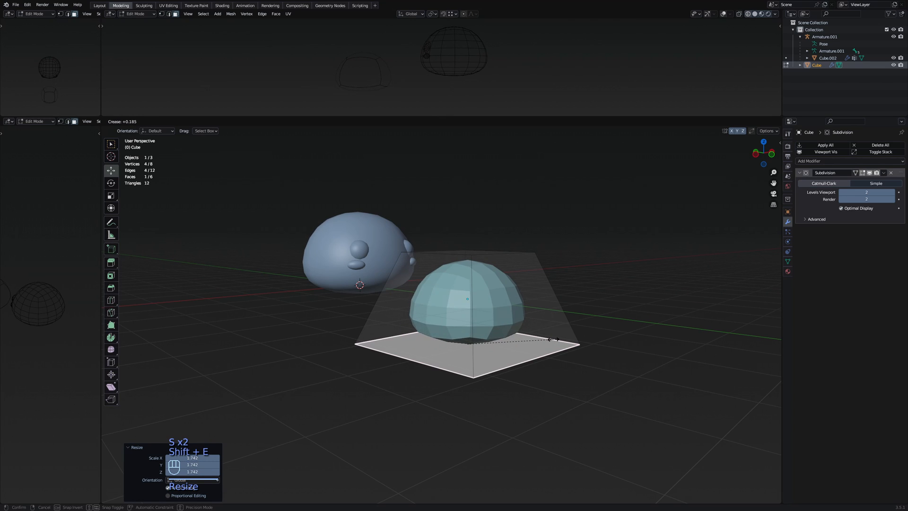
{"action": "mouse_move", "coordinate": [553, 339]}
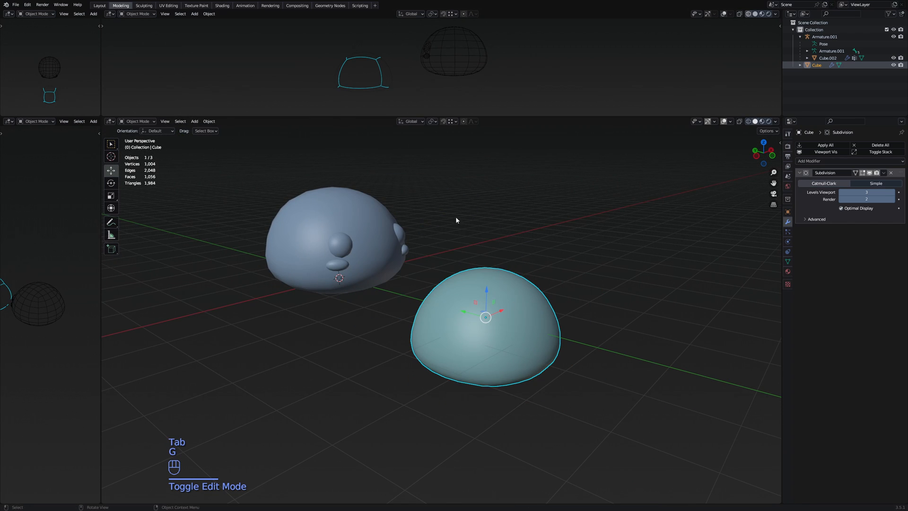
Delete the dome and select the slime's armature, seeing through the mesh to the bones.
{"action": "key", "text": "x"}
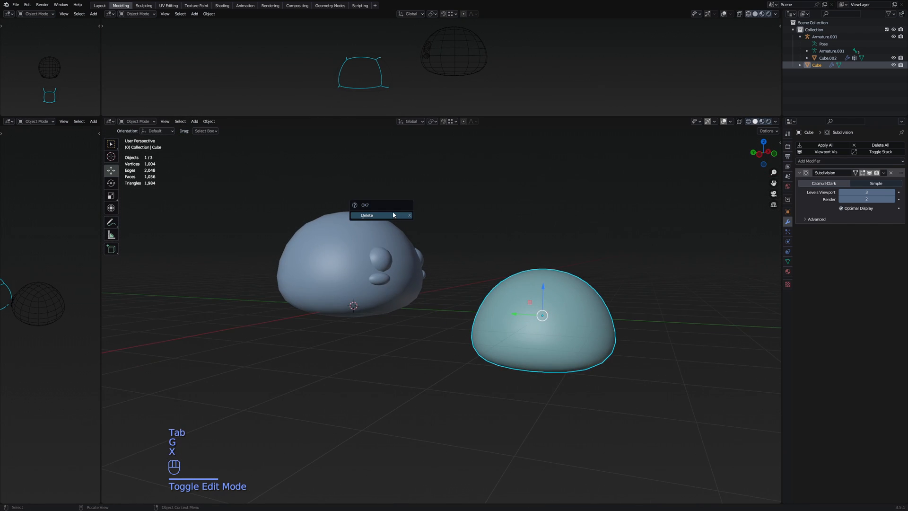
{"action": "left_click", "coordinate": [367, 215]}
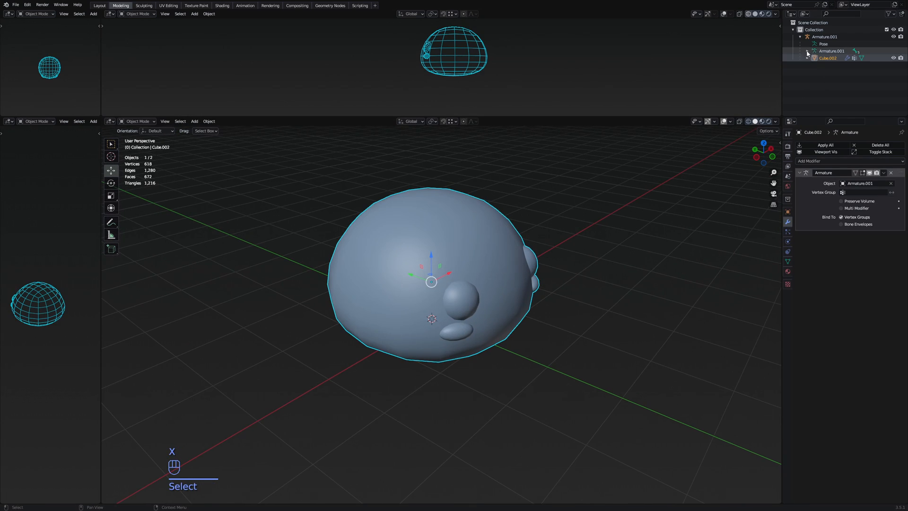
{"action": "left_click", "coordinate": [831, 57]}
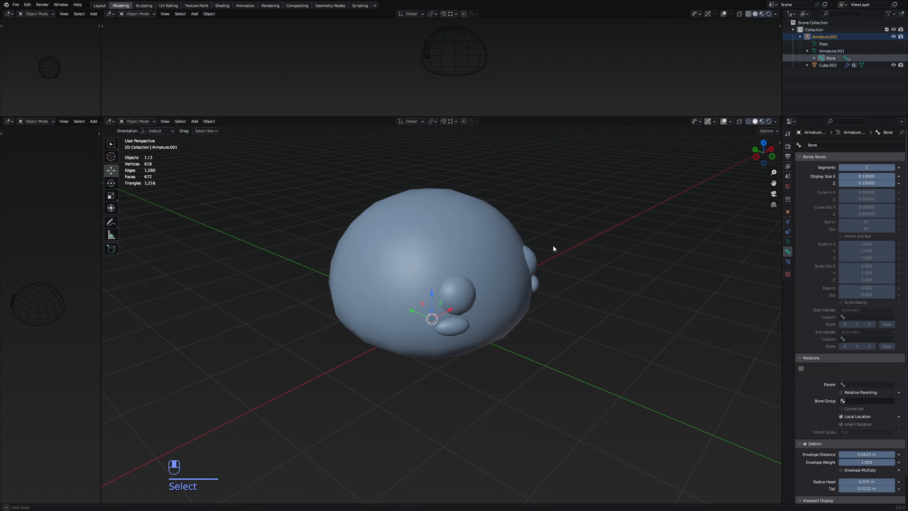
{"action": "key", "text": "h"}
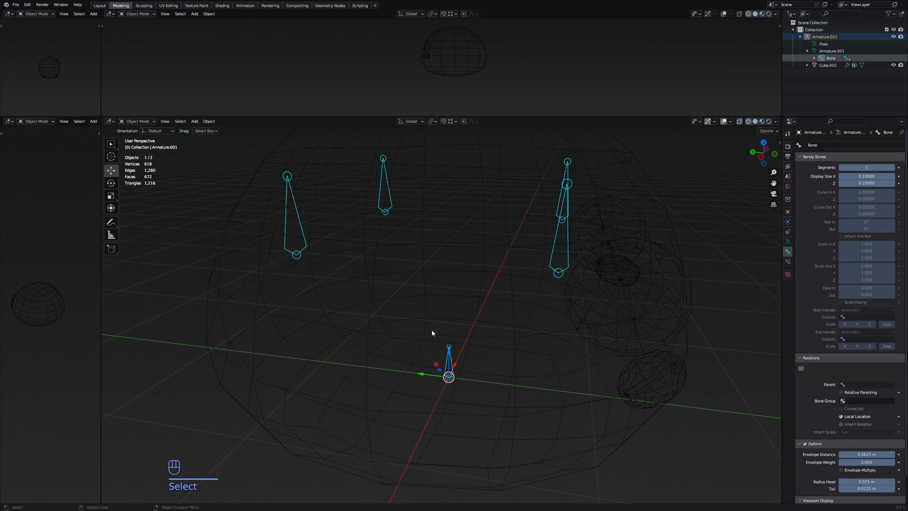
Inspect the armature's five bones in Edit Mode, isolating them from the body and back.
{"action": "key", "text": "Tab"}
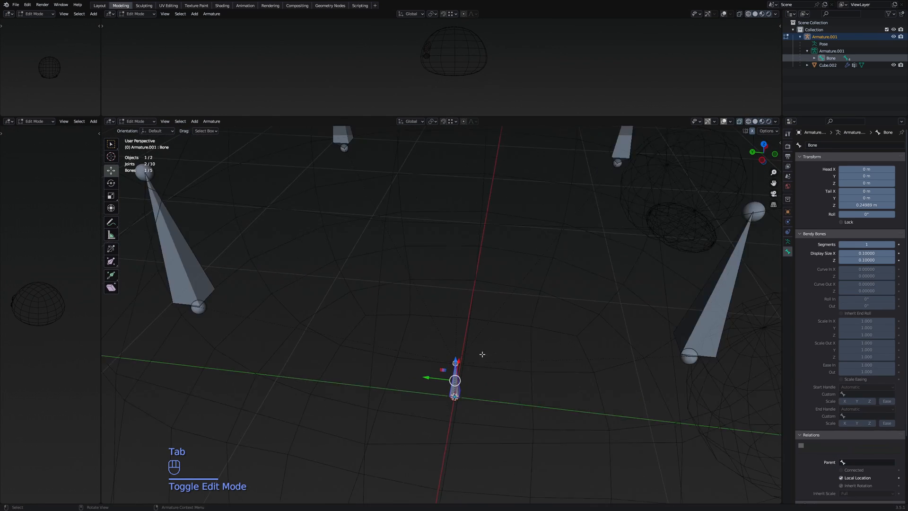
{"action": "key", "text": "Tab"}
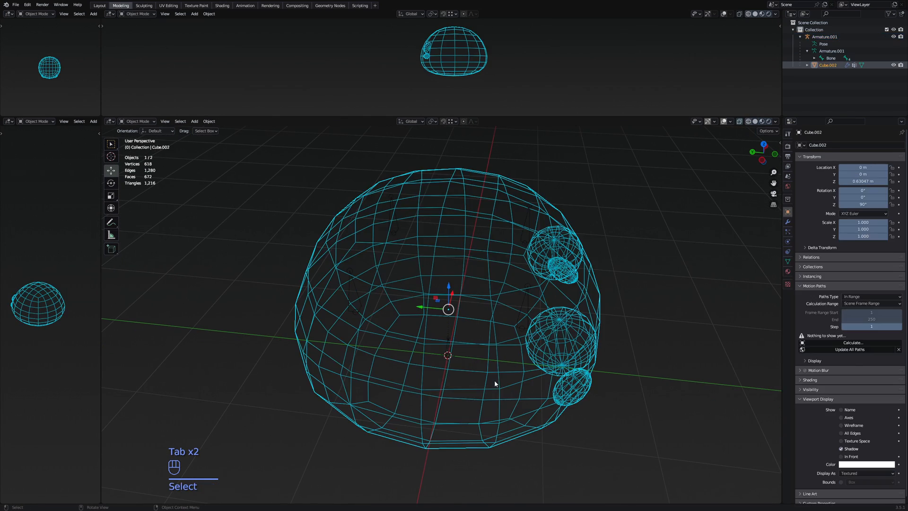
{"action": "key", "text": "Tab"}
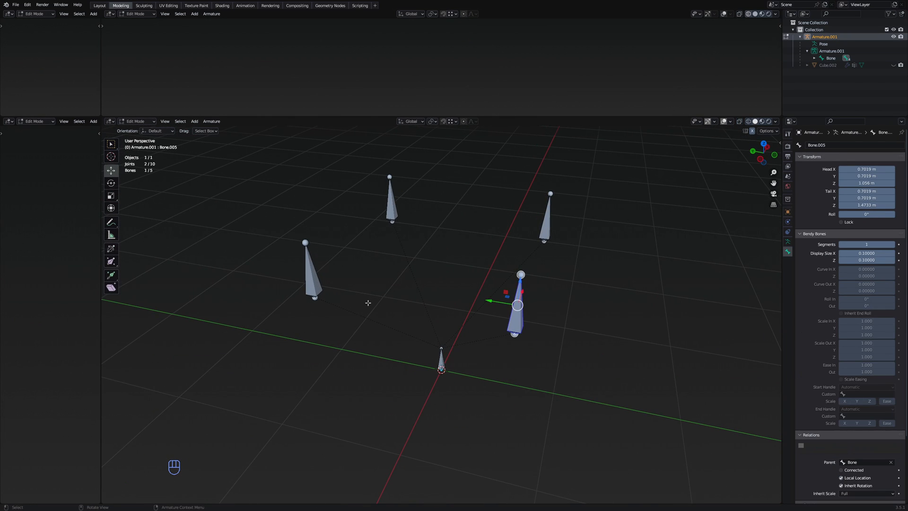
{"action": "key", "text": "Tab"}
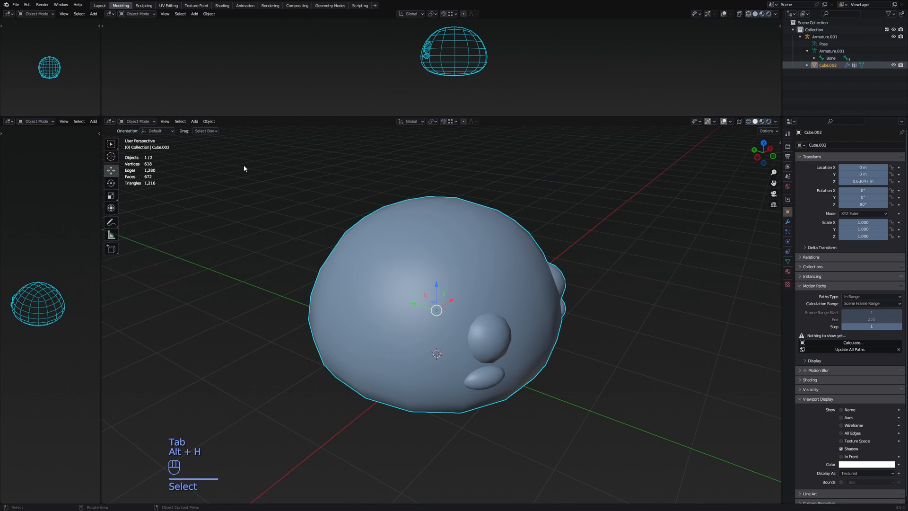
In Weight Paint mode, step through each bone's vertex group weights on the slime body.
{"action": "left_click", "coordinate": [35, 121]}
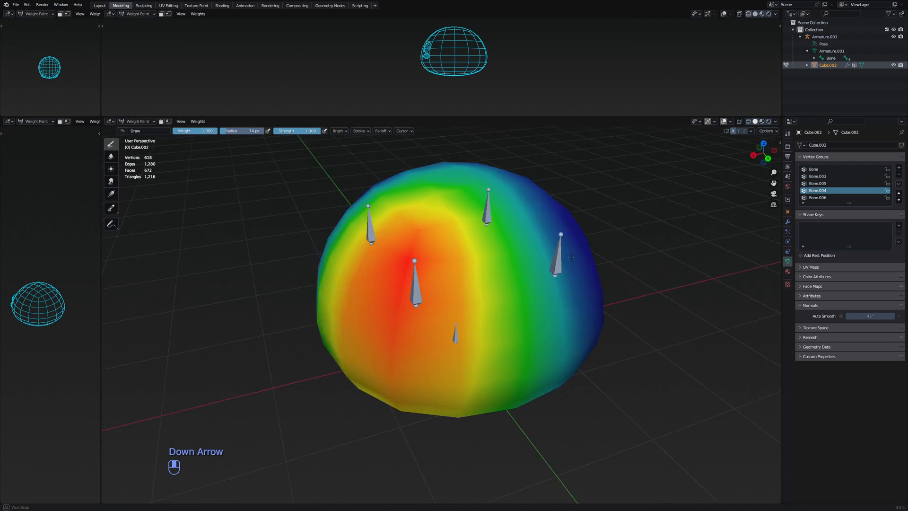
{"action": "key", "text": "Down"}
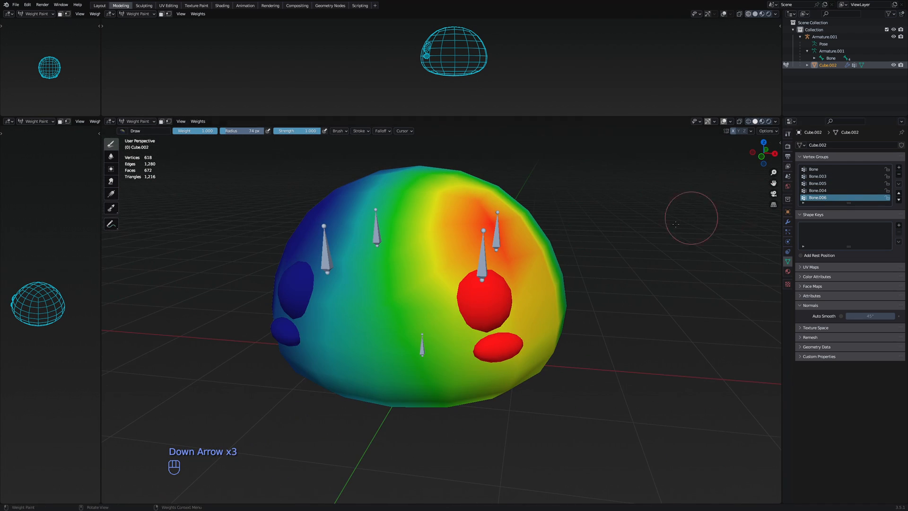
{"action": "key", "text": "Down"}
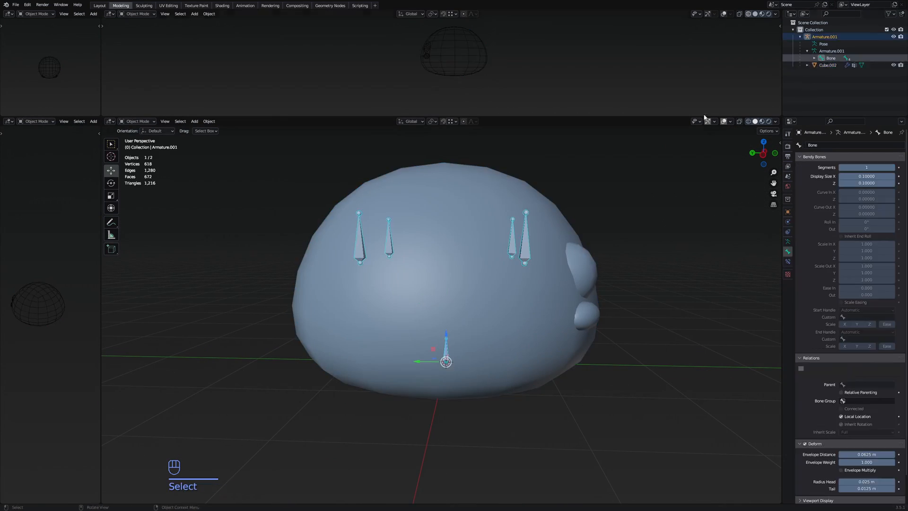
Raise and fit the offset bones around the slime body, then show its UV layout.
{"action": "key", "text": "Tab"}
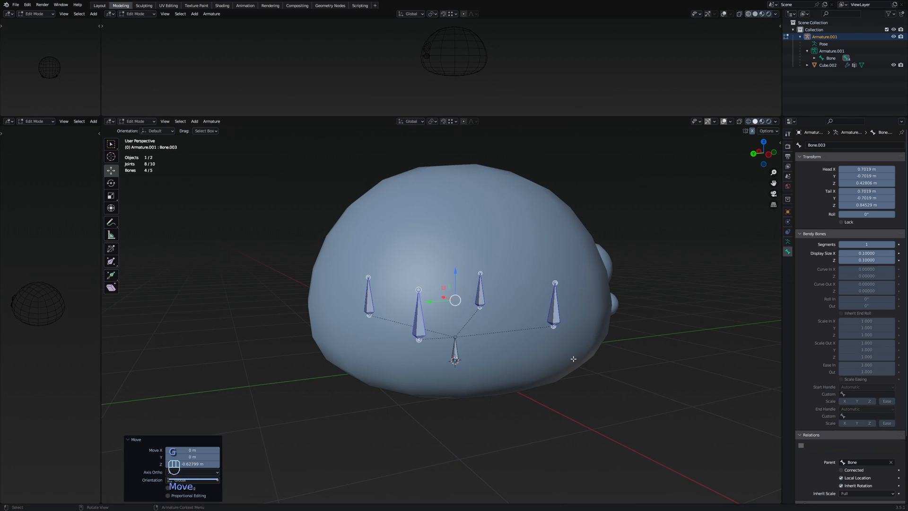
{"action": "key", "text": "r"}
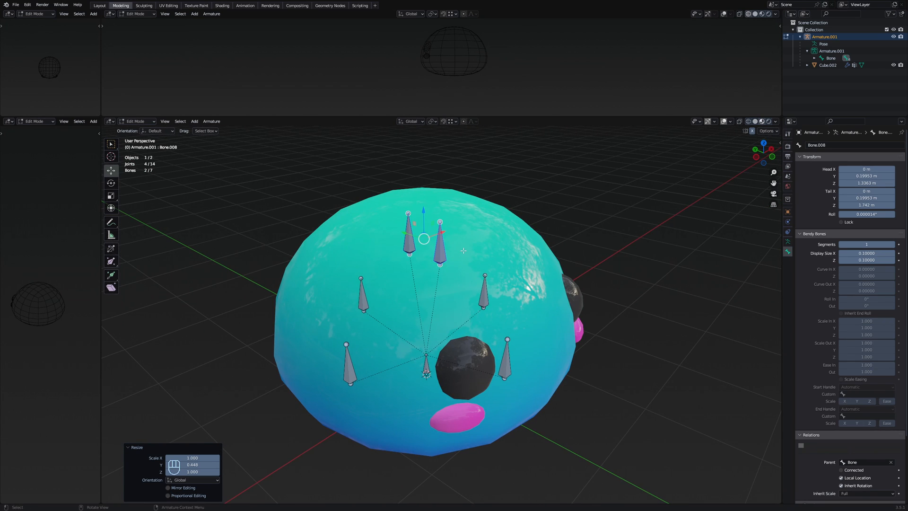
{"action": "scroll", "scroll_direction": "down", "scroll_amount": 3}
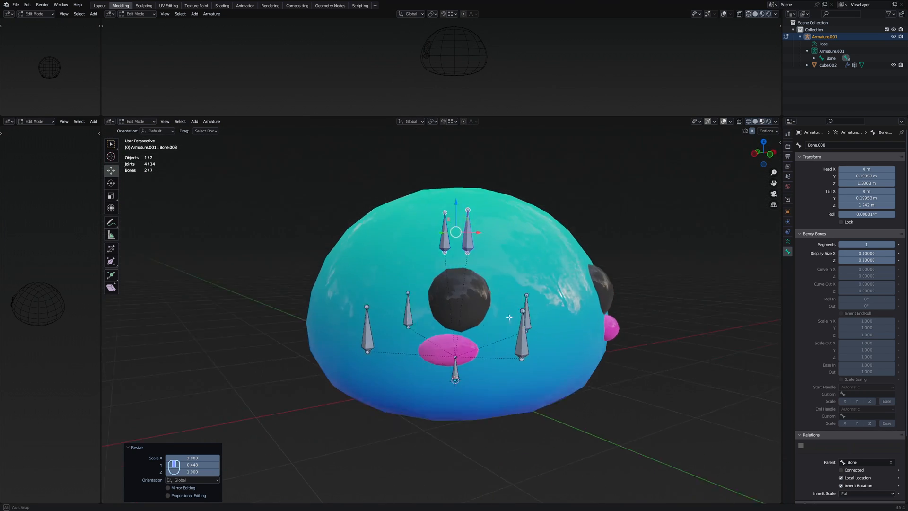
{"action": "left_click", "coordinate": [168, 6]}
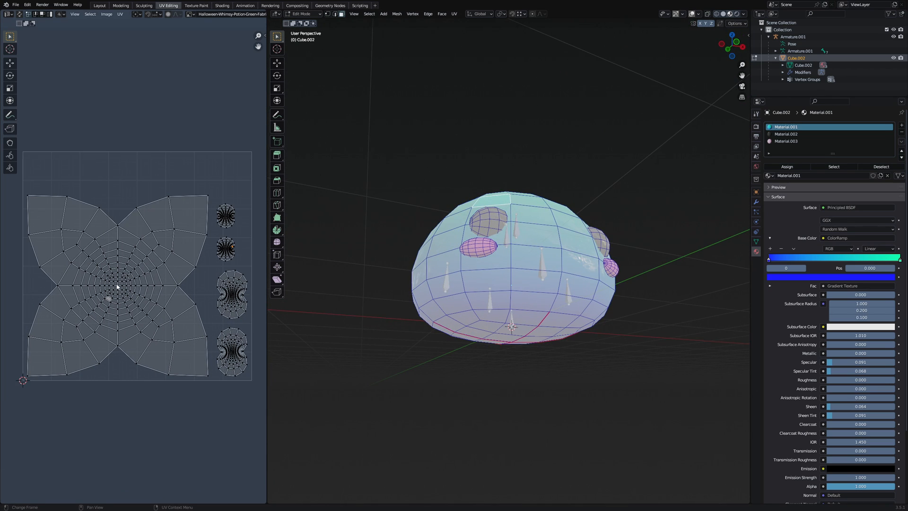
{"action": "mouse_move", "coordinate": [122, 185]}
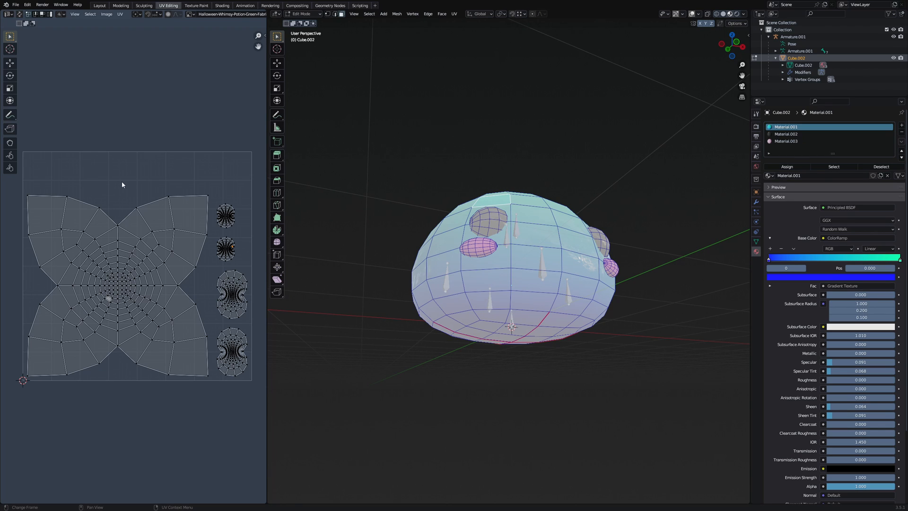
{"action": "mouse_move", "coordinate": [100, 172]}
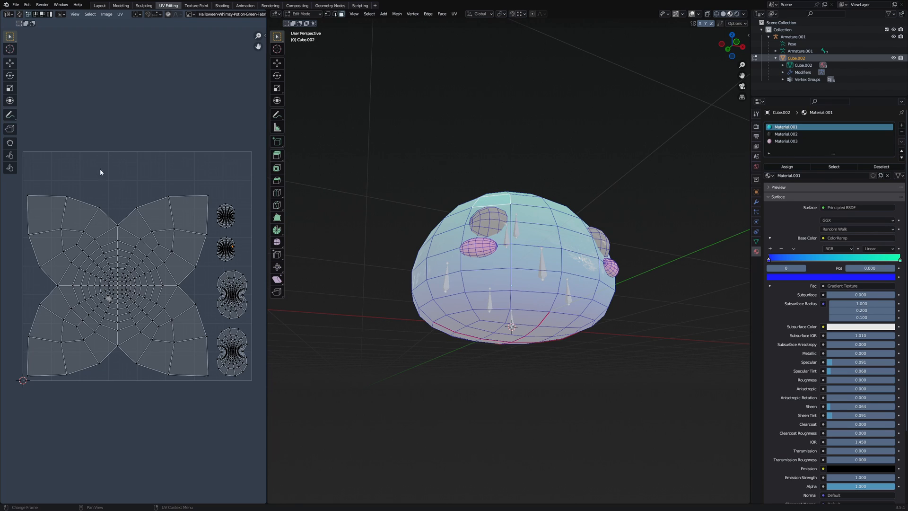
{"action": "mouse_move", "coordinate": [122, 228]}
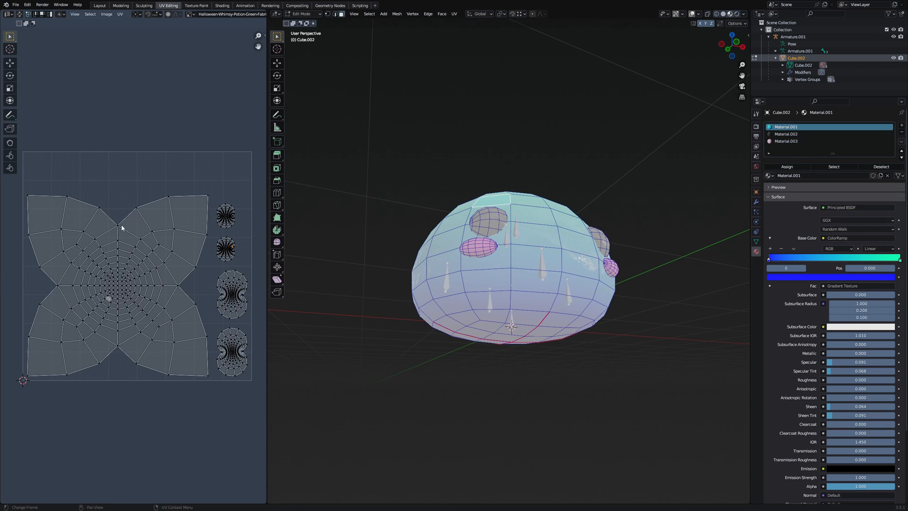
{"action": "mouse_move", "coordinate": [530, 241]}
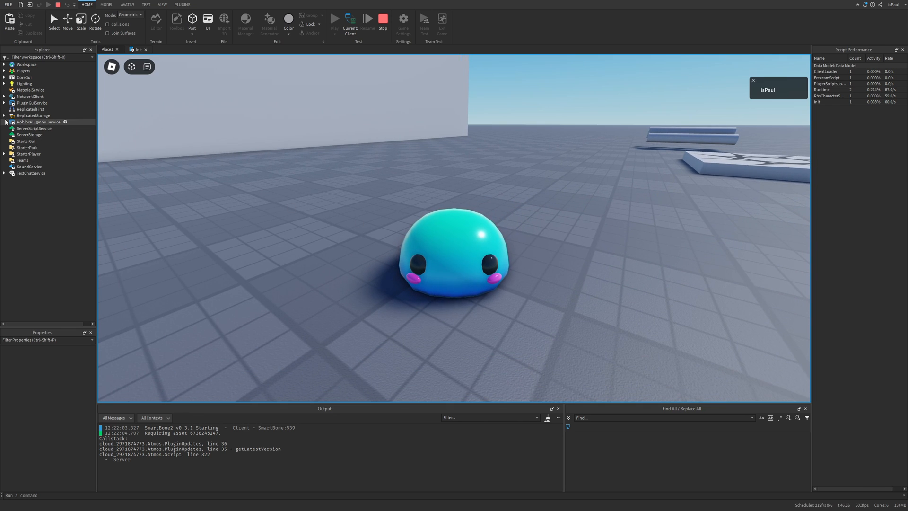
Expand ReplicatedStorage to reveal the SmartBone ModuleScript while the play test runs.
{"action": "left_click", "coordinate": [43, 88]}
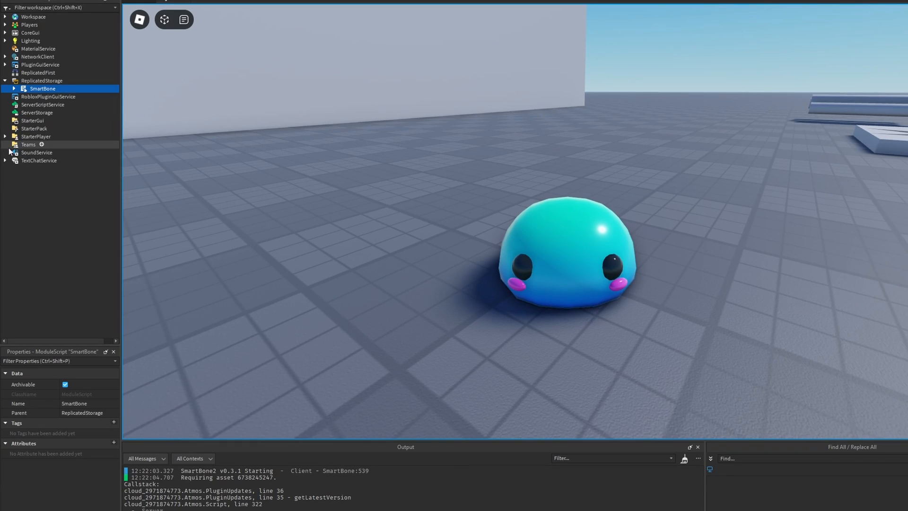